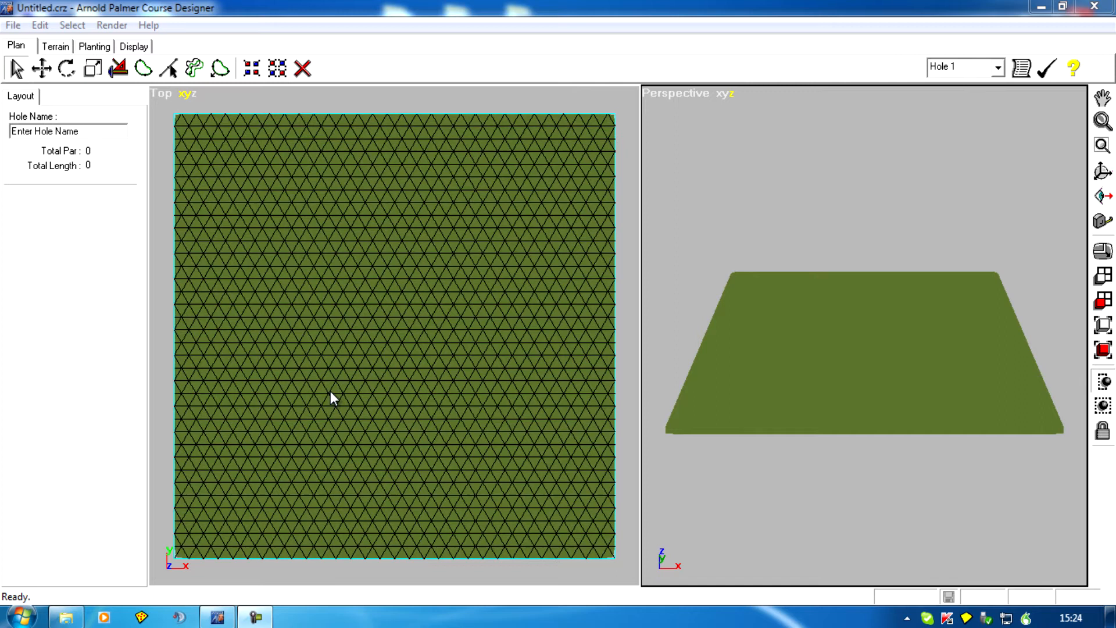
mouse_move(330, 399)
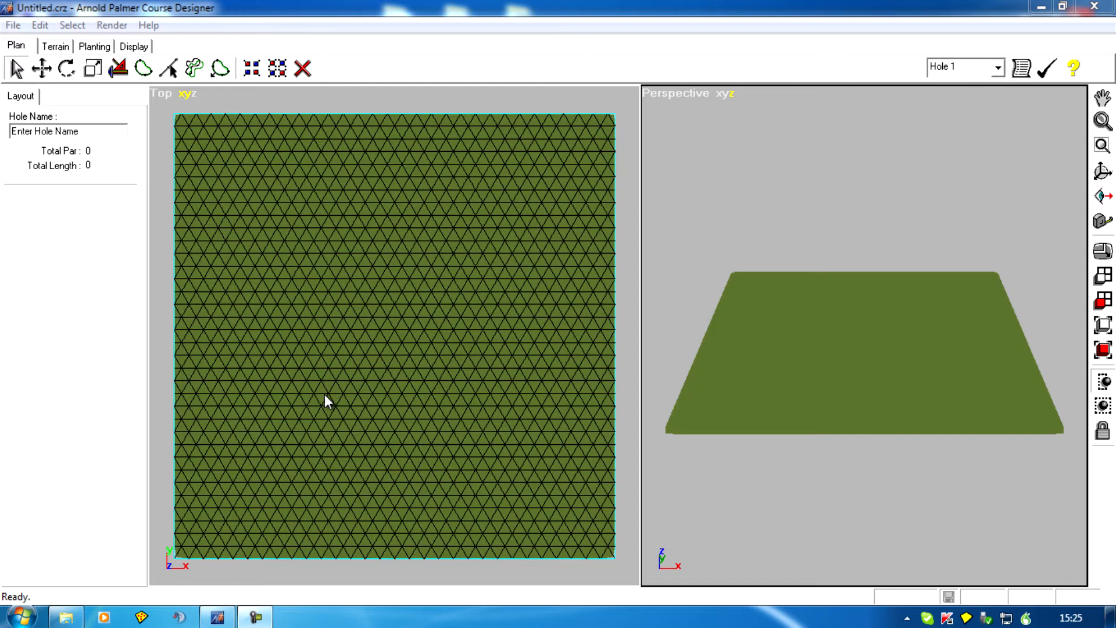
mouse_move(395, 409)
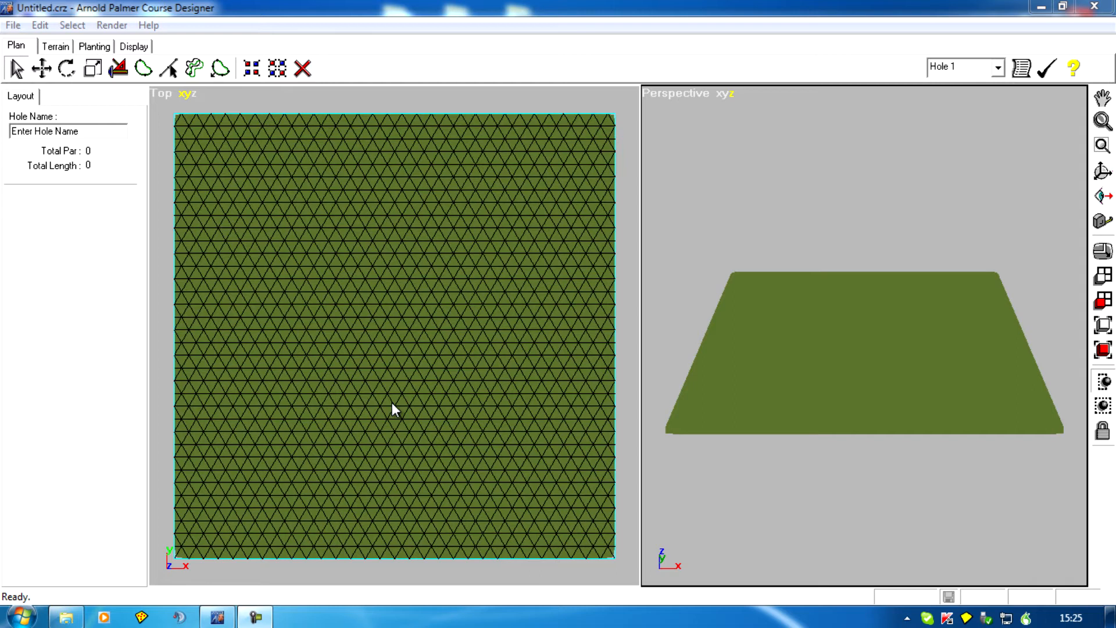
mouse_move(396, 416)
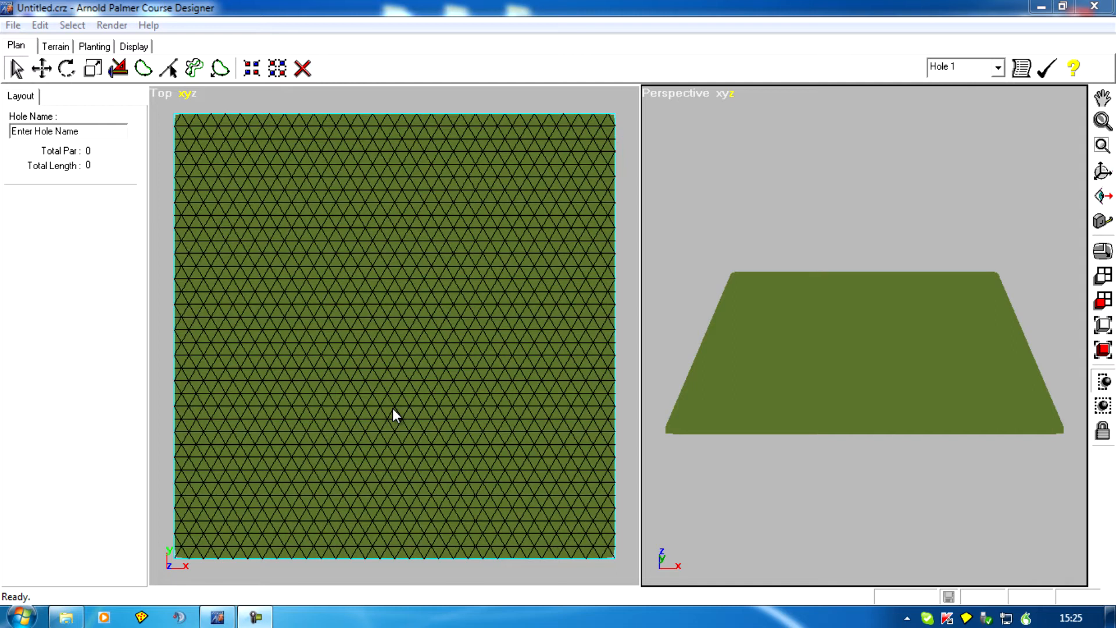
Step: Pan the Top view so the grass terrain shifts right and up, partly off-screen
click(402, 336)
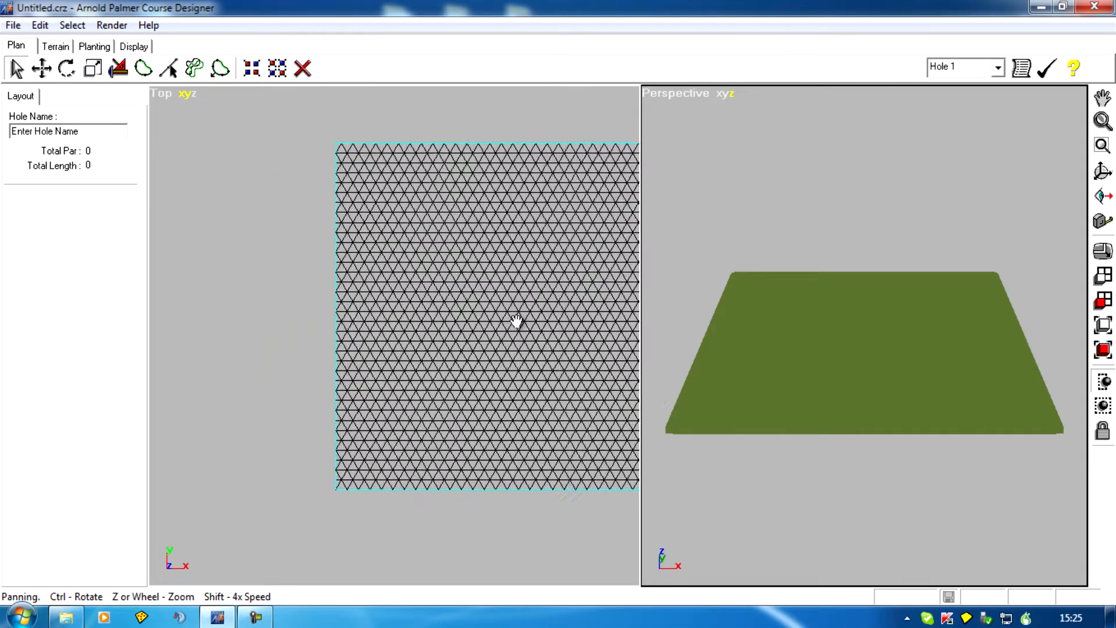
drag(516, 319, 386, 280)
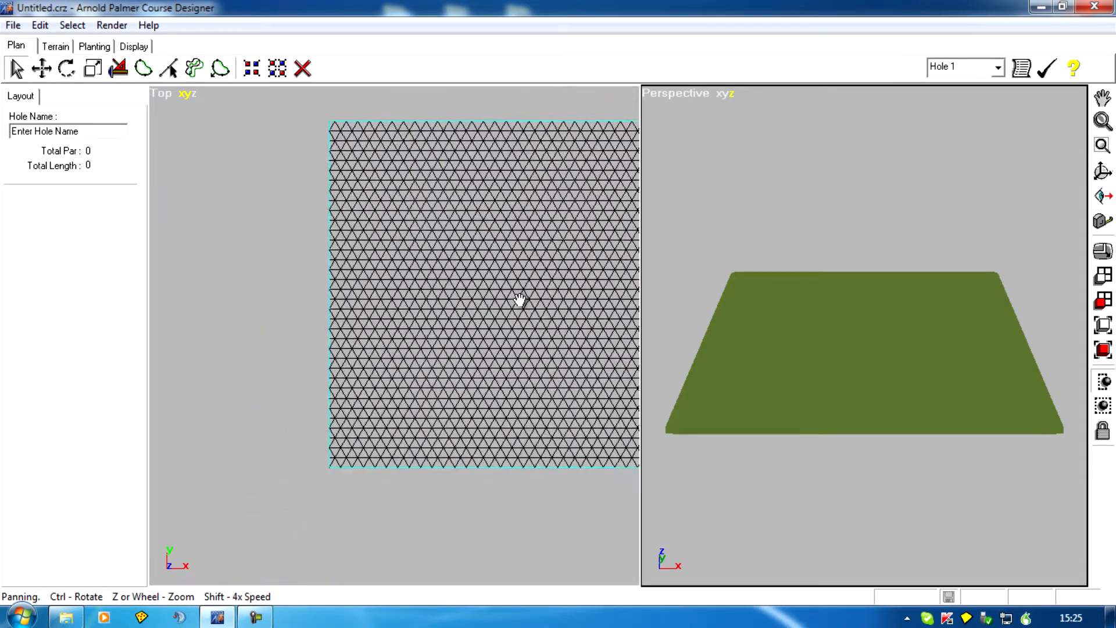
drag(520, 298, 320, 335)
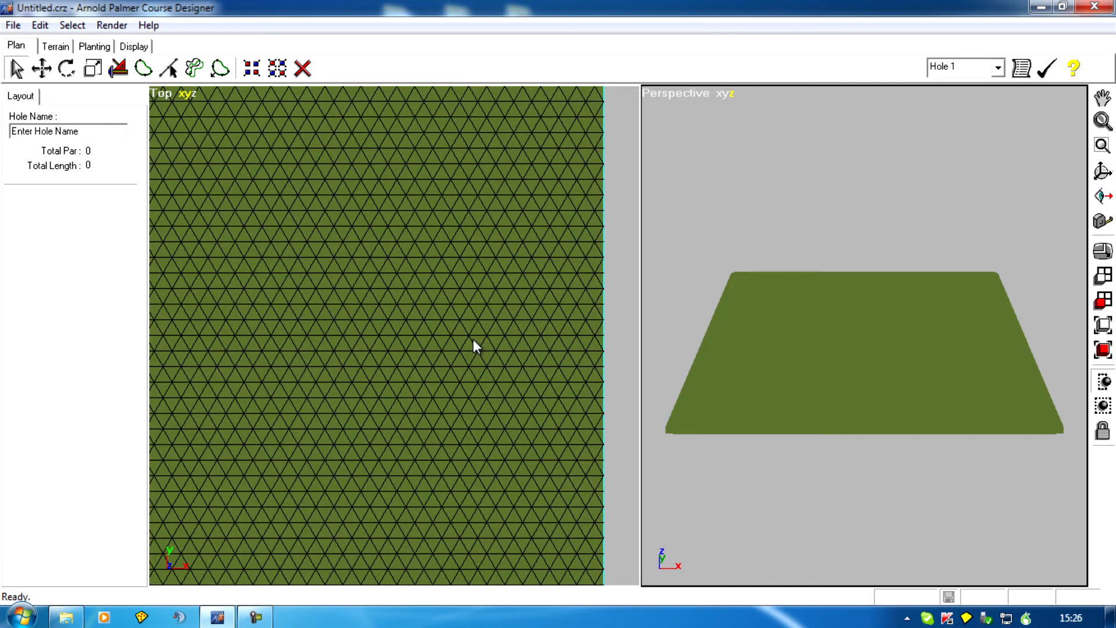
mouse_move(476, 356)
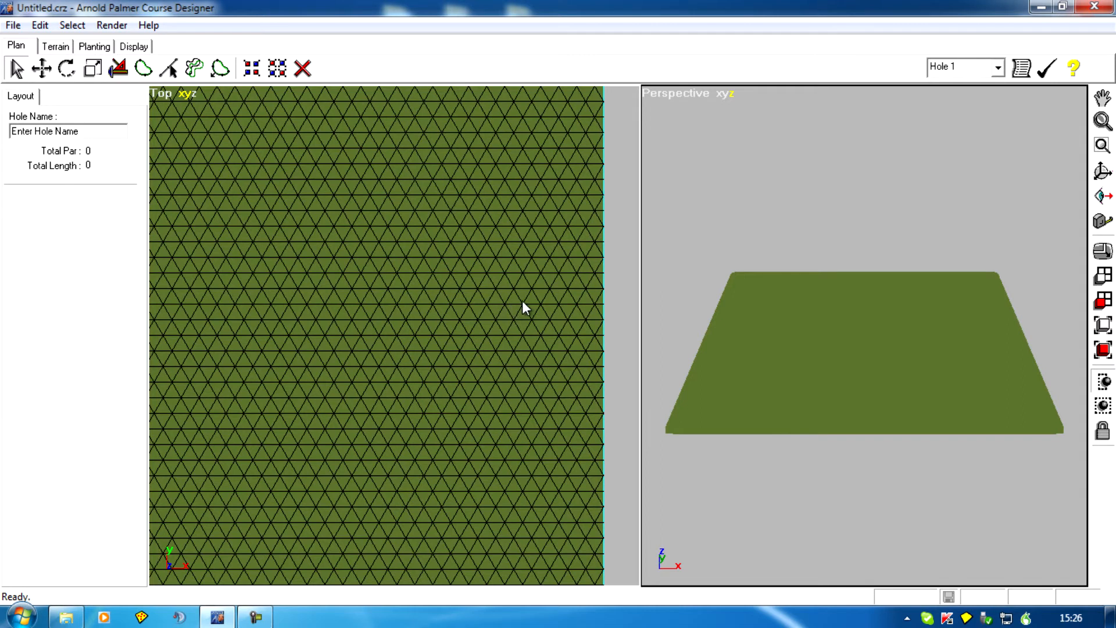
mouse_move(530, 335)
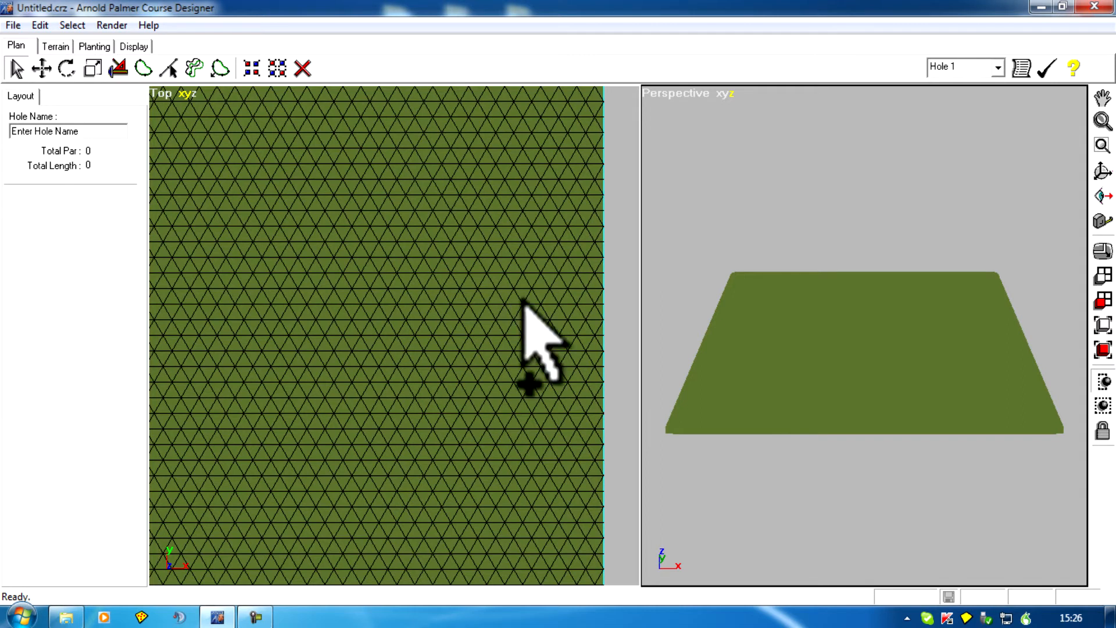
mouse_move(587, 335)
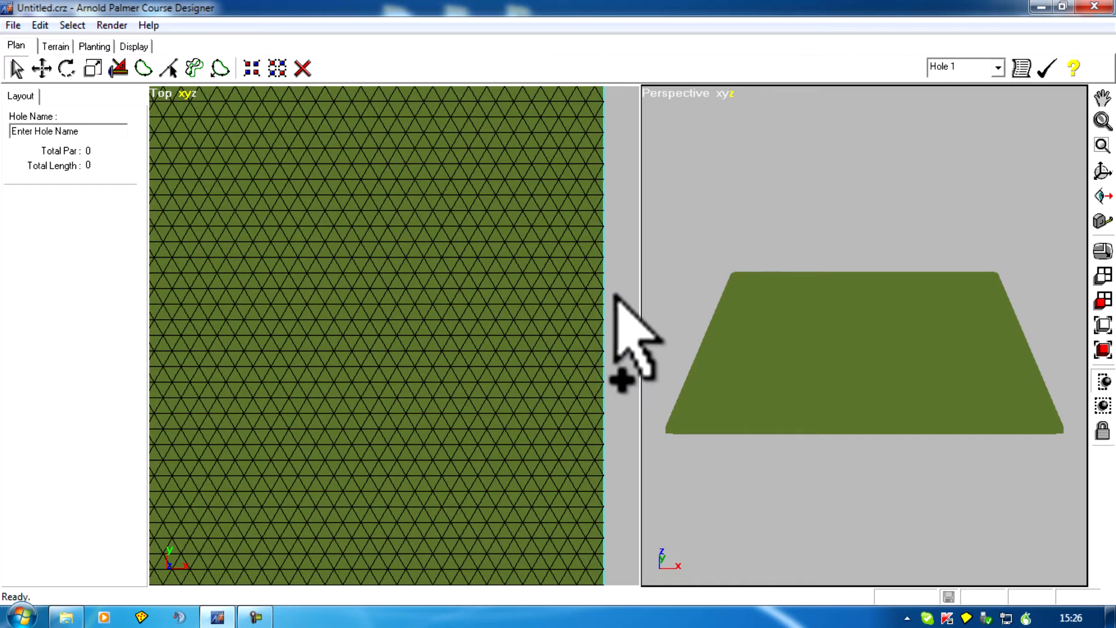
mouse_move(513, 349)
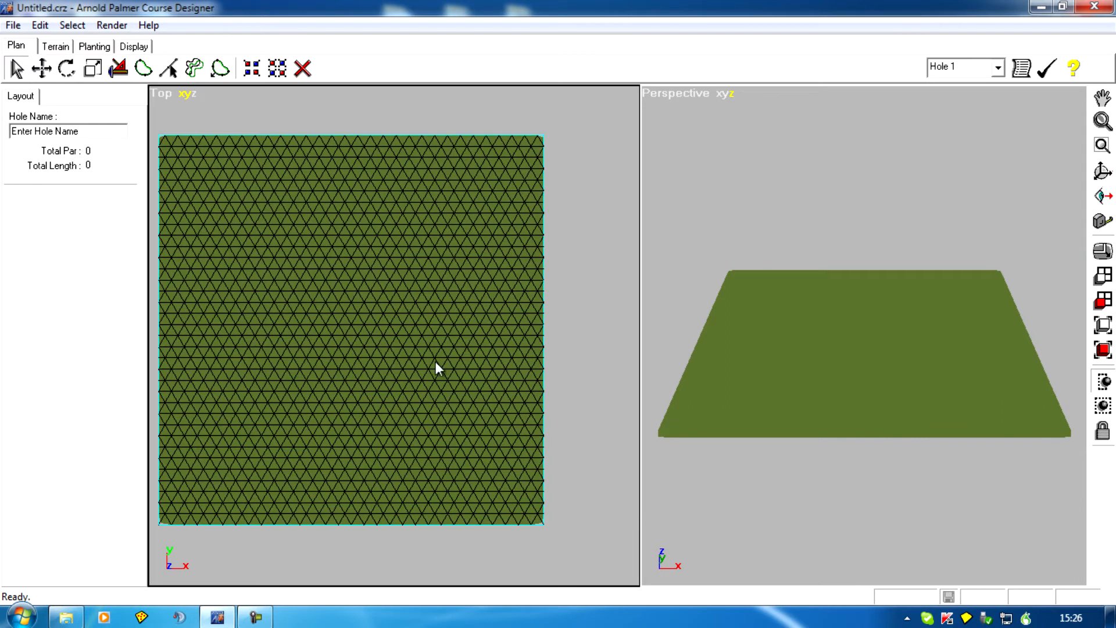
mouse_move(545, 307)
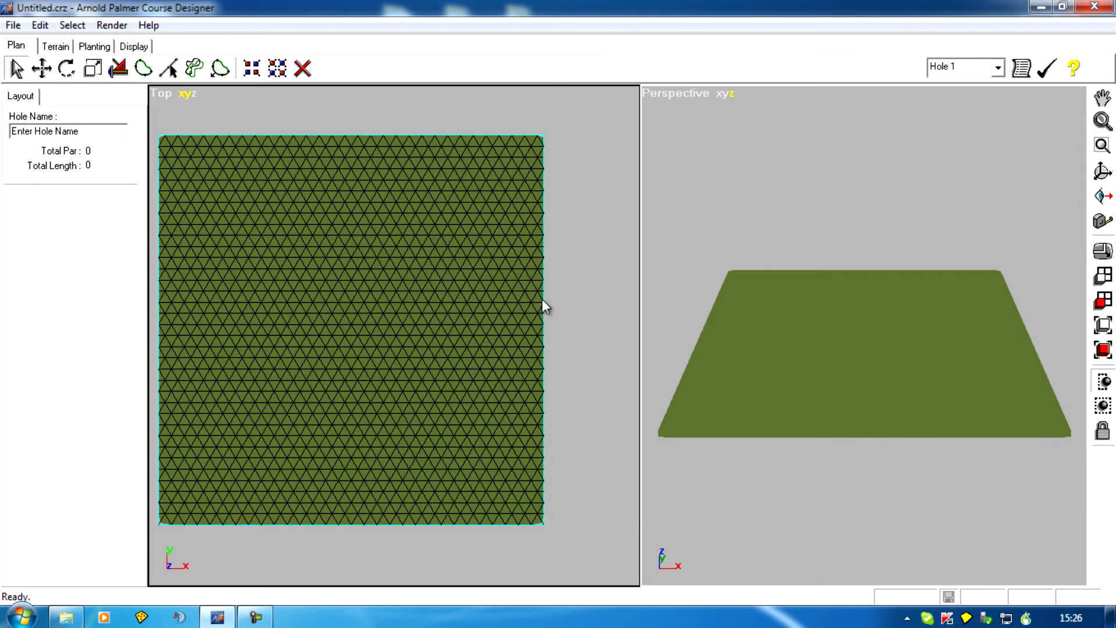
mouse_move(577, 327)
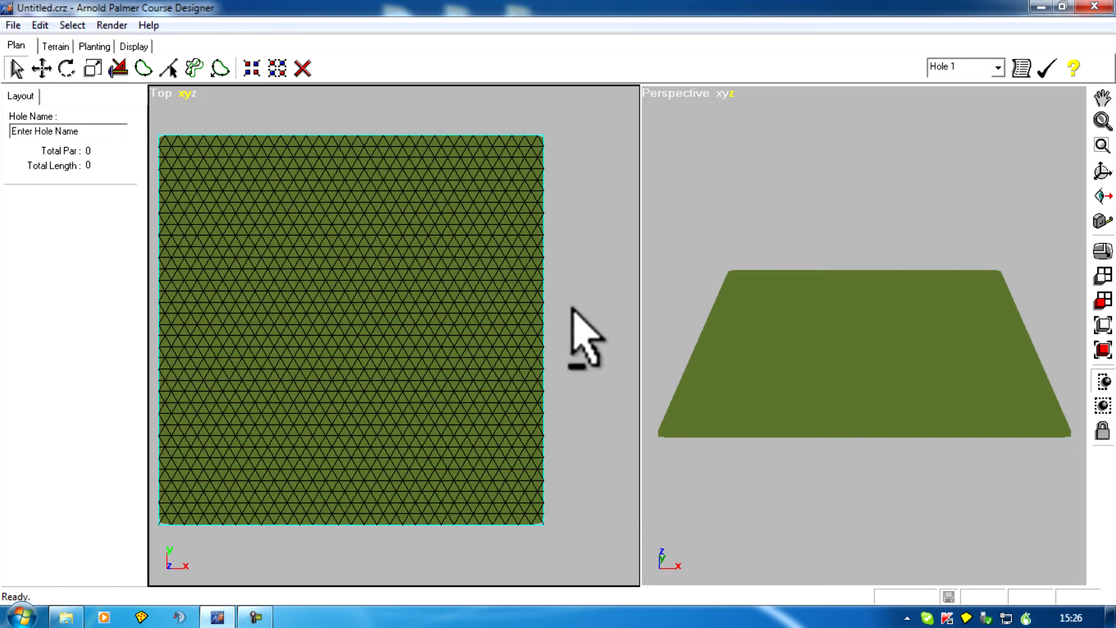
mouse_move(427, 342)
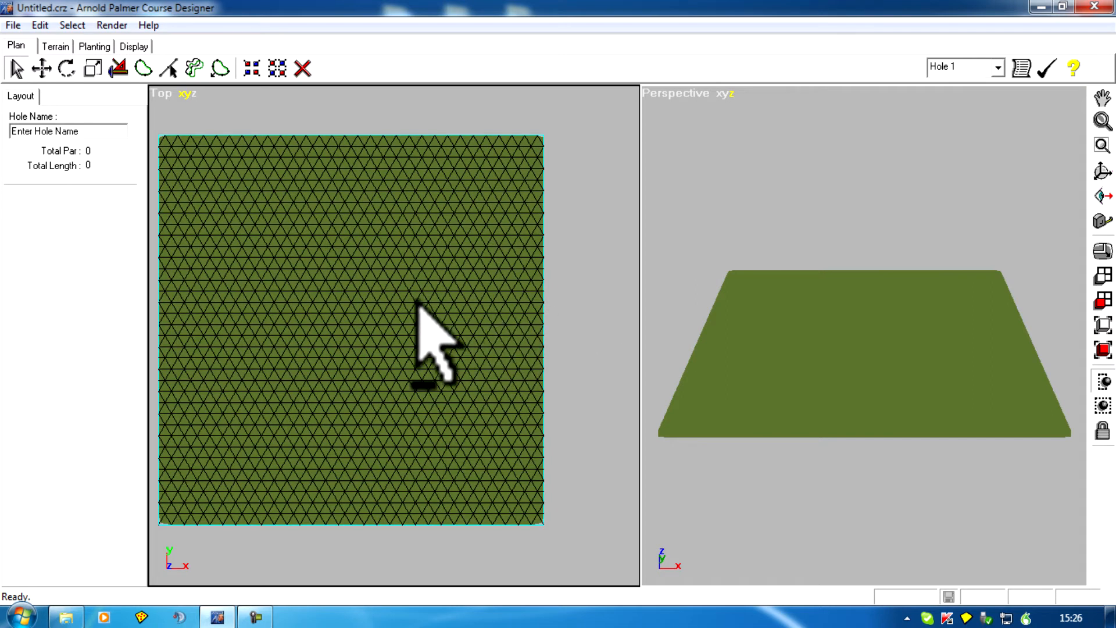
Step: Zoom out the Top view until the full terrain square is visible
click(383, 306)
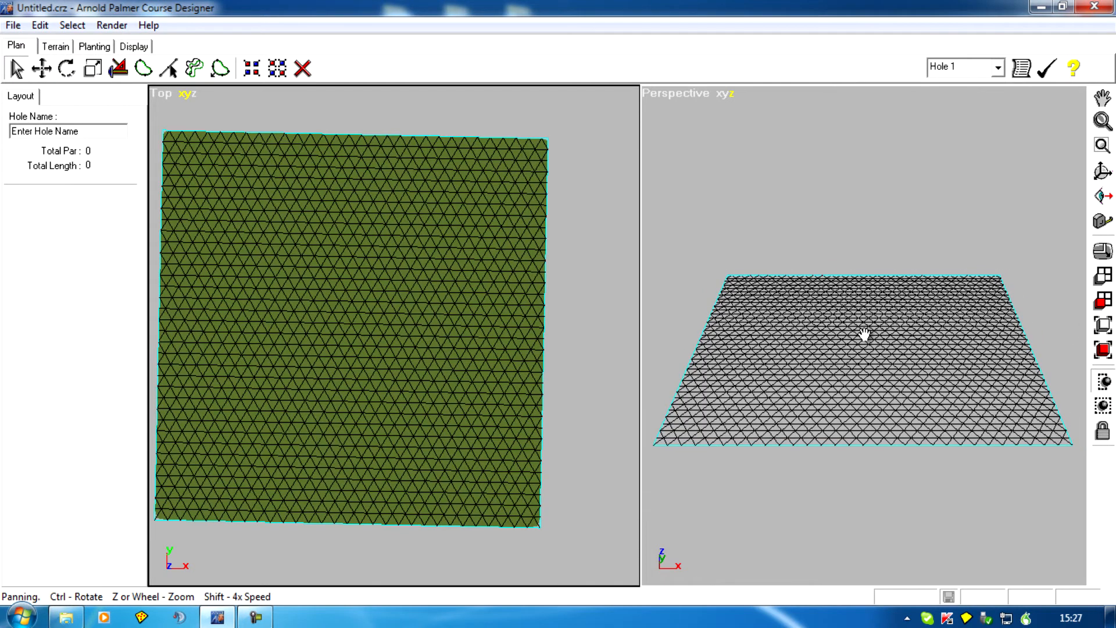
Step: Pan and zoom the Perspective view in close over a corner of the grass mesh
drag(863, 334, 778, 339)
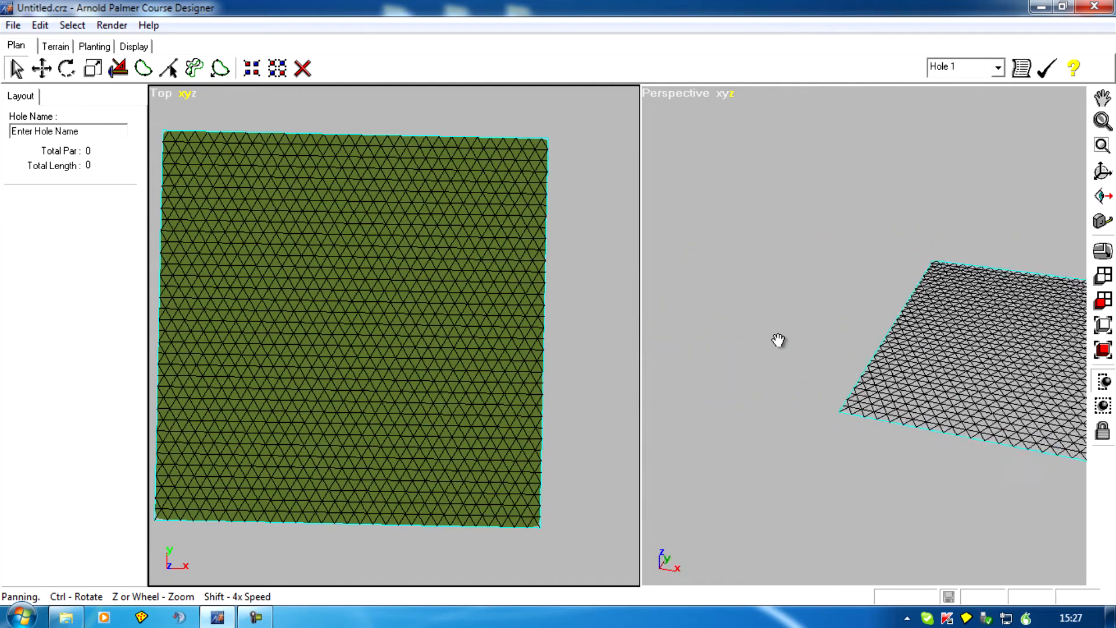
drag(779, 339, 812, 357)
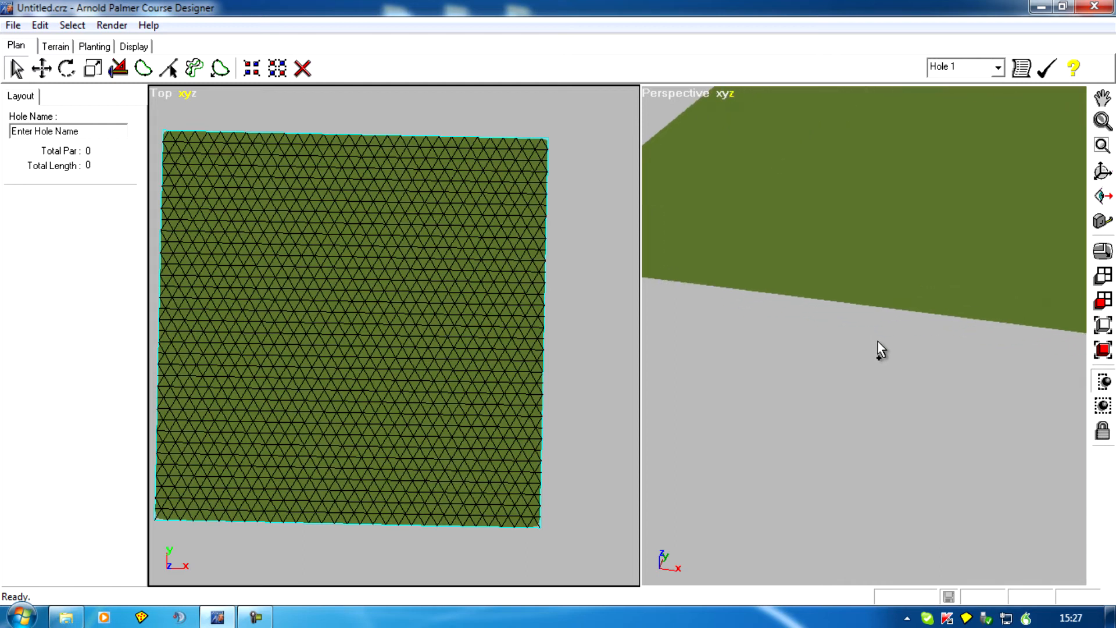
mouse_move(856, 370)
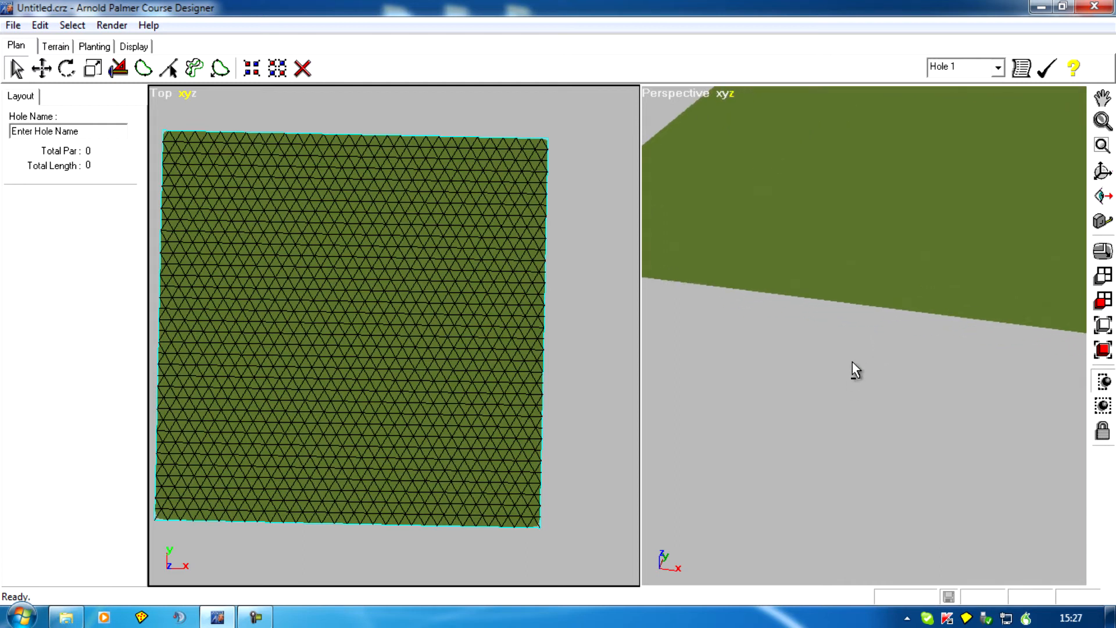
drag(854, 369, 885, 322)
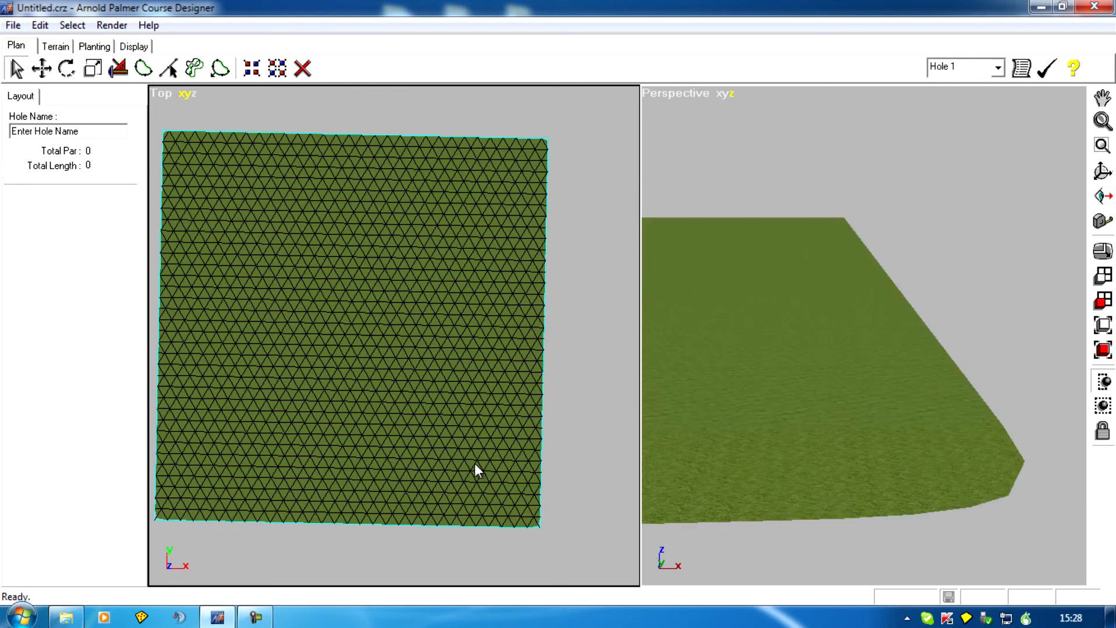
mouse_move(813, 305)
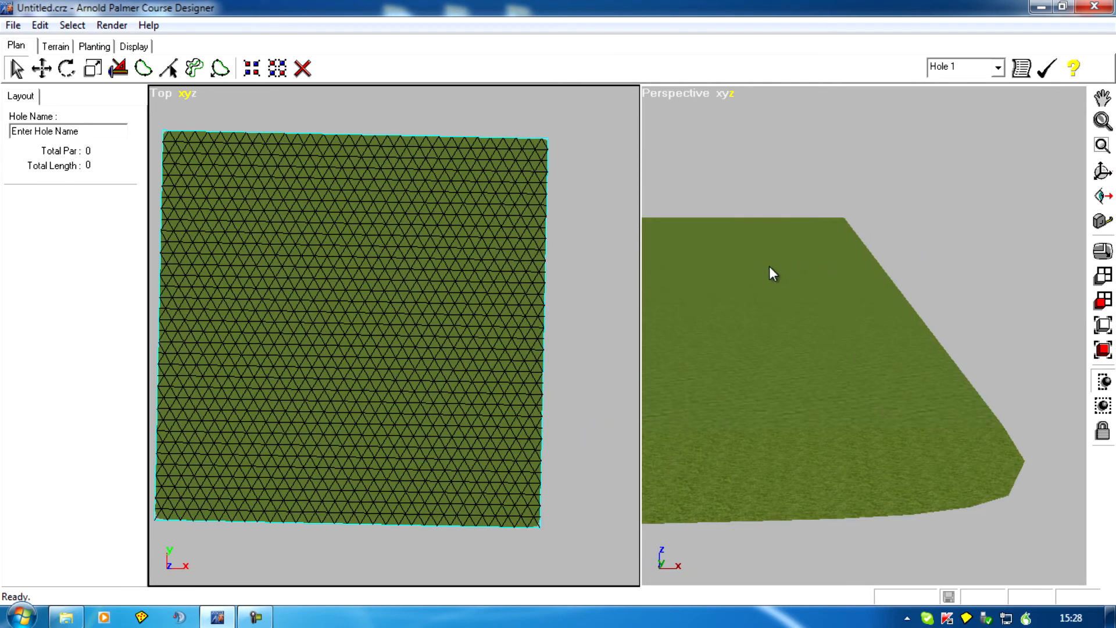
Step: Shrink and straighten the terrain in Top view; lower Perspective view toward ground level
drag(774, 273, 1060, 469)
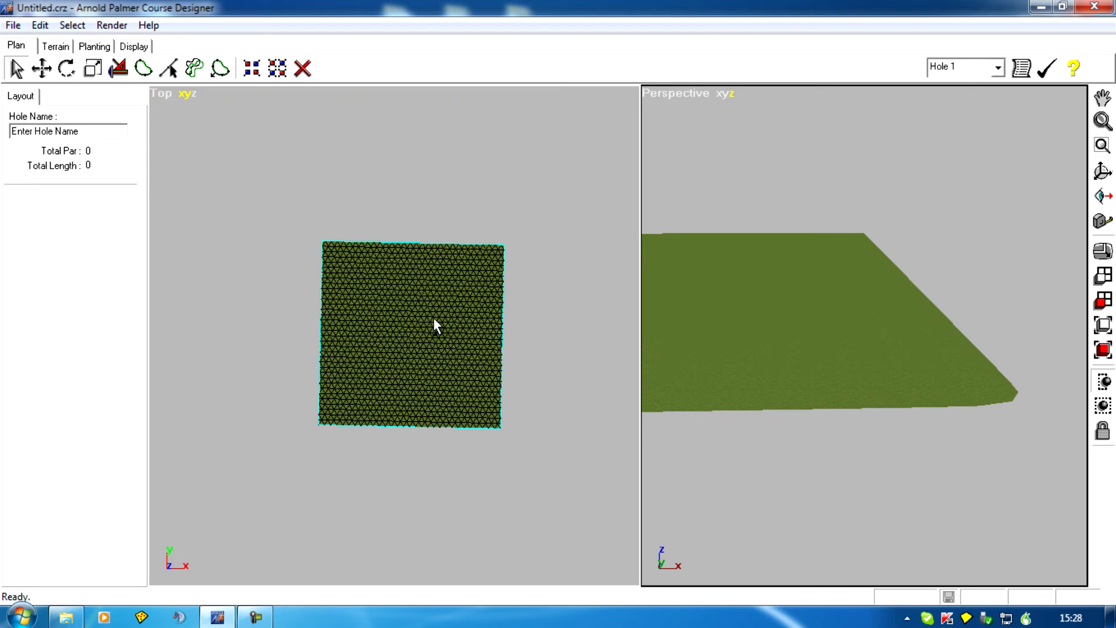
drag(434, 326, 279, 346)
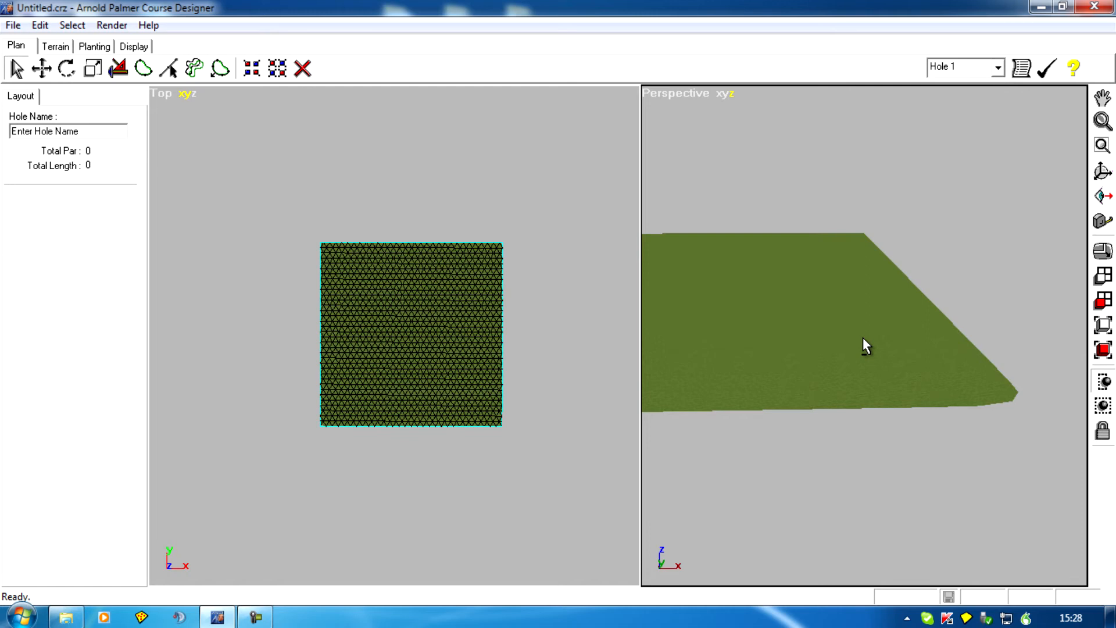
drag(866, 346, 657, 342)
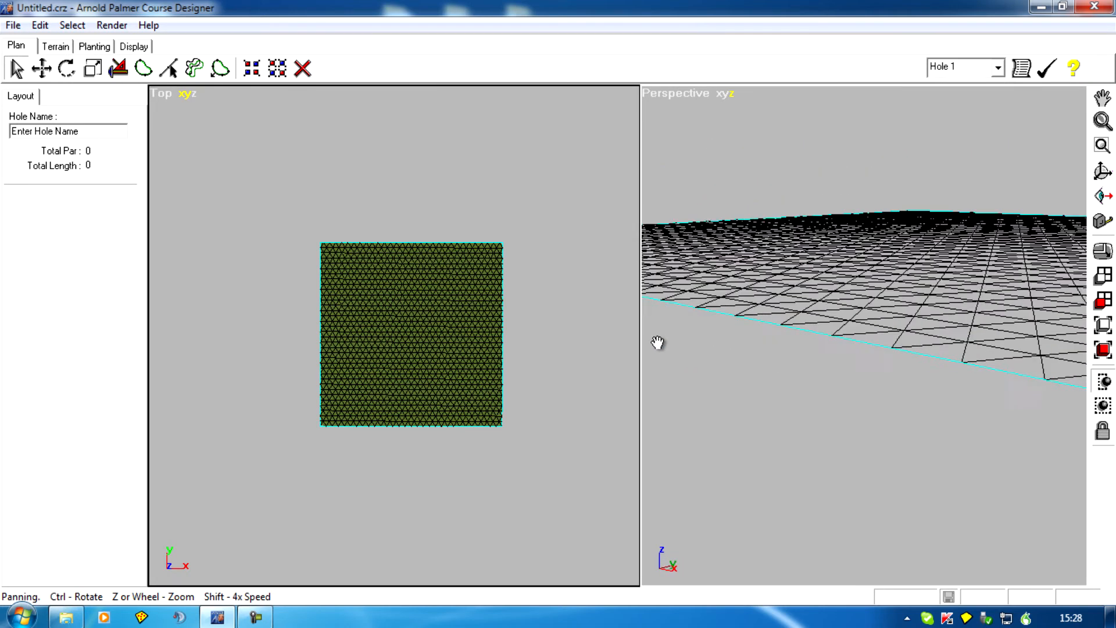
drag(658, 343, 607, 367)
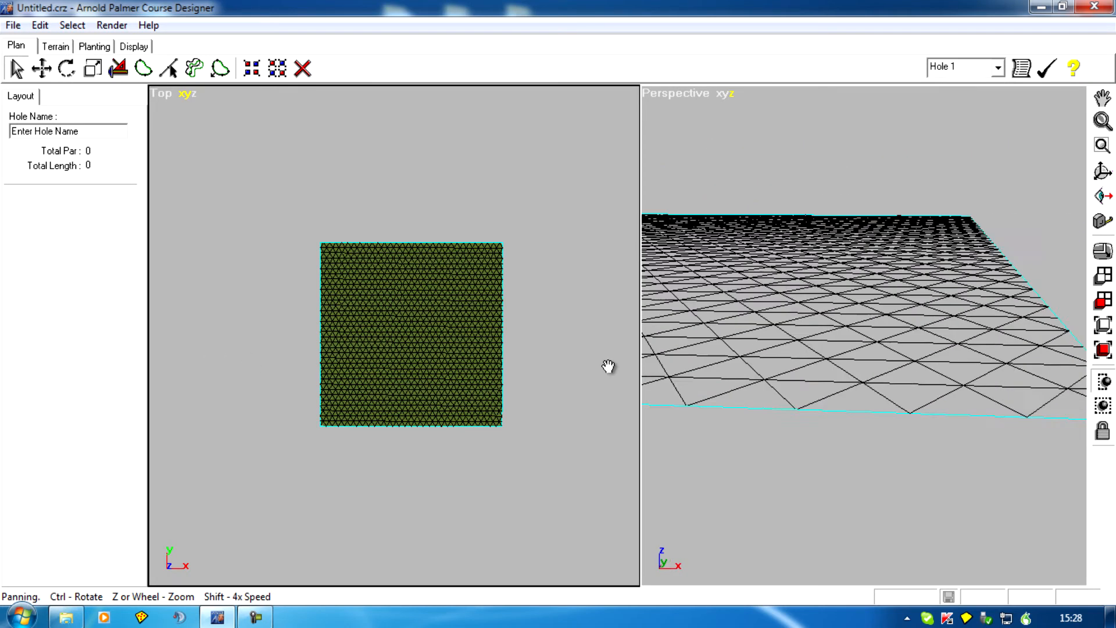